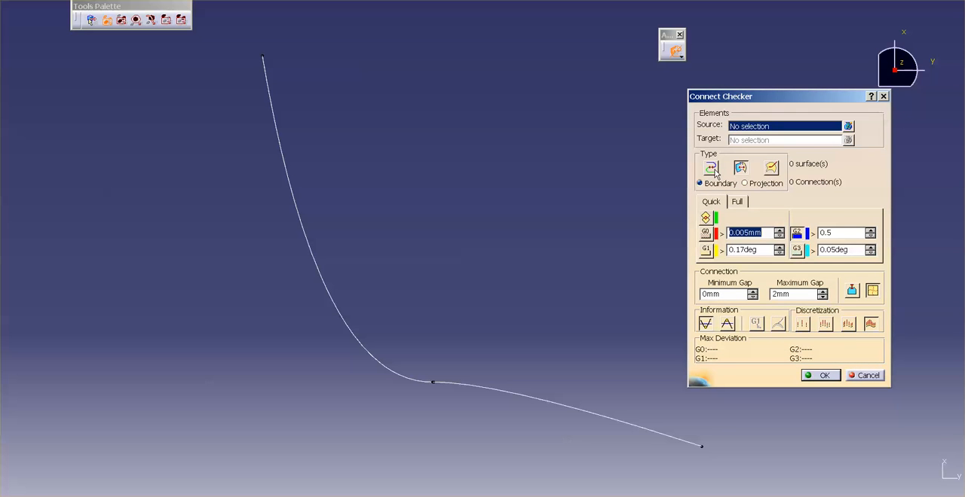
pyautogui.moveTo(740, 171)
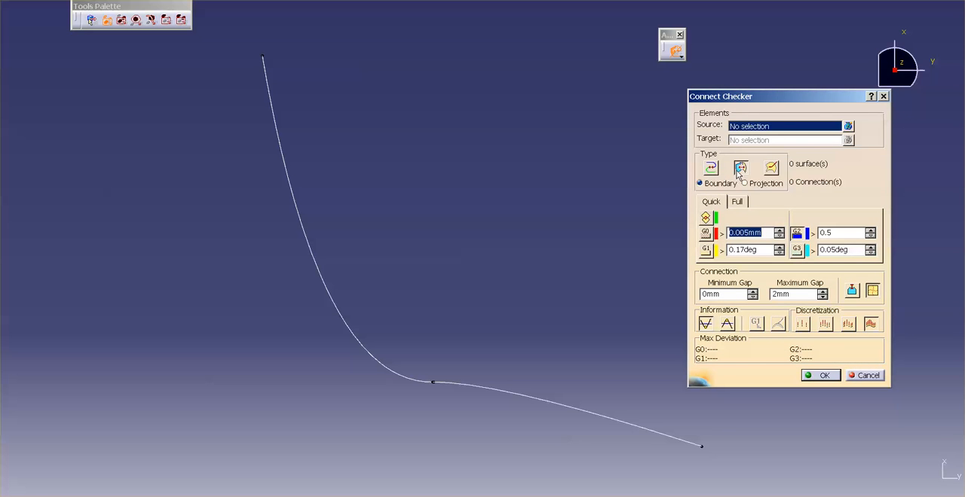
pyautogui.moveTo(771, 167)
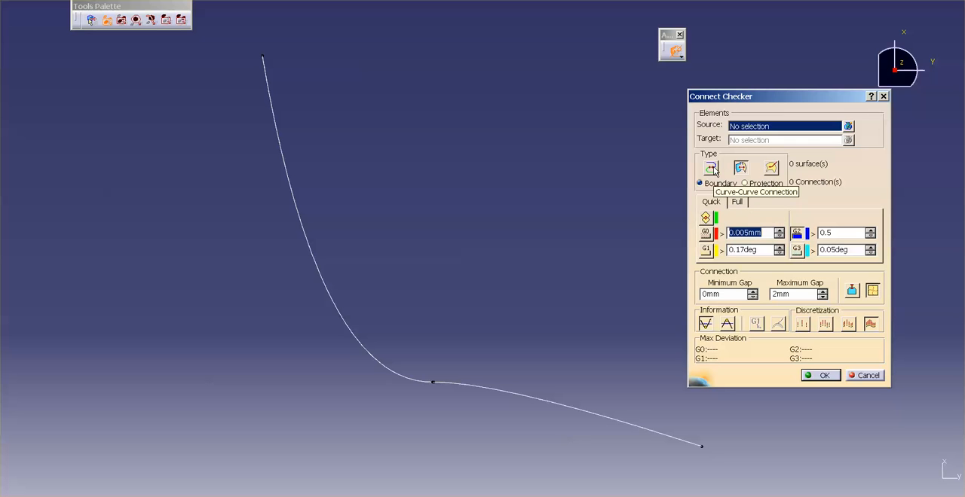
# Switch Connect Checker to Curve-Curve Connection mode for the two 3D curves.
pyautogui.click(709, 167)
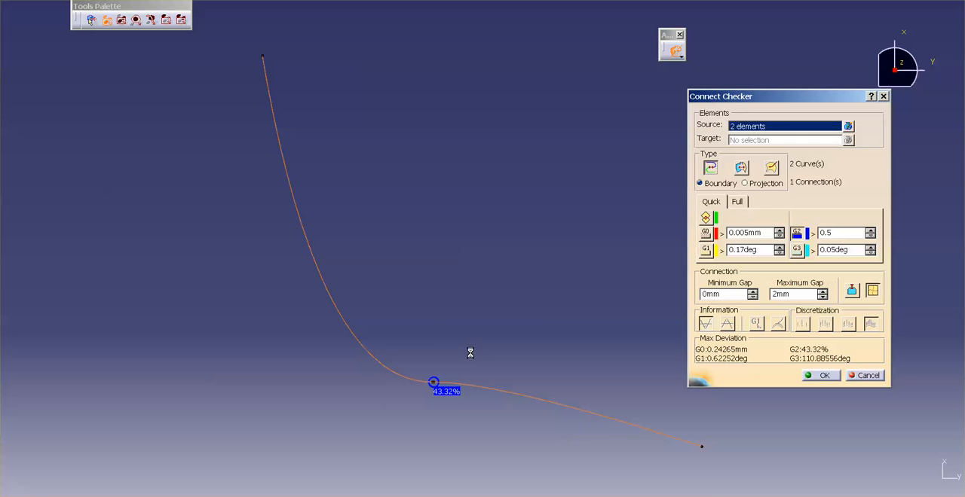
pyautogui.moveTo(722, 272)
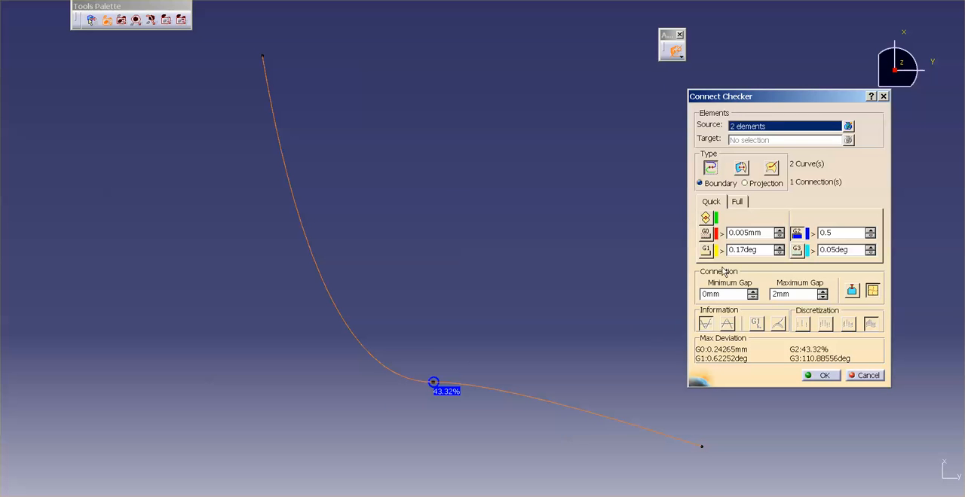
pyautogui.moveTo(707, 340)
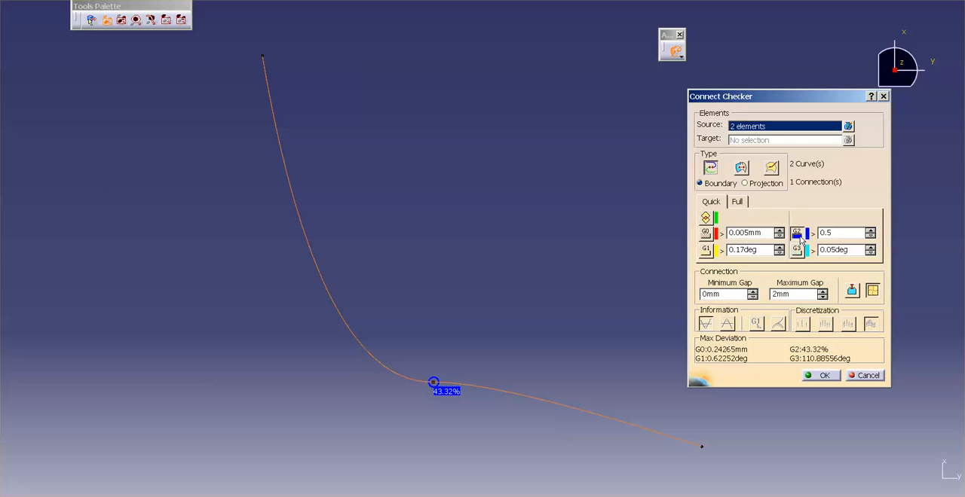
pyautogui.moveTo(706, 249)
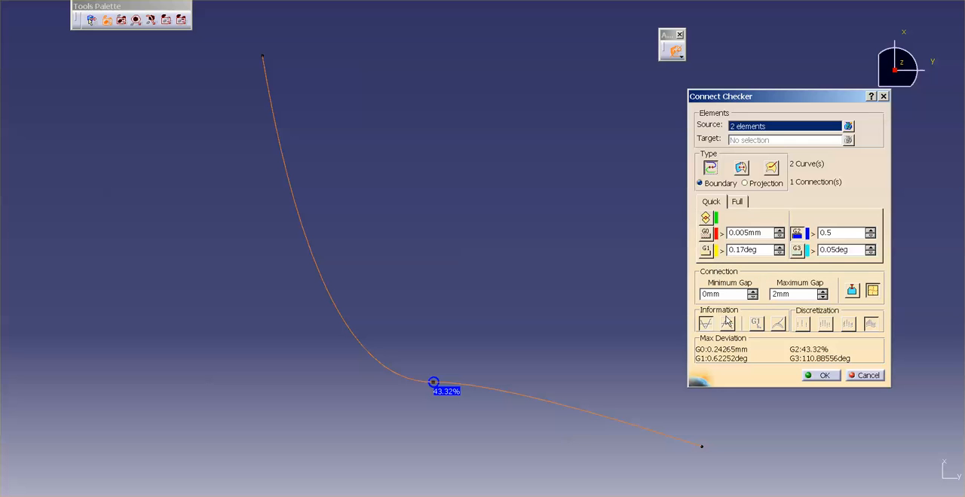
# Label the 0.24265 mm G0 gap at the curves' joint instead of the G1 tangency deviation.
pyautogui.click(706, 250)
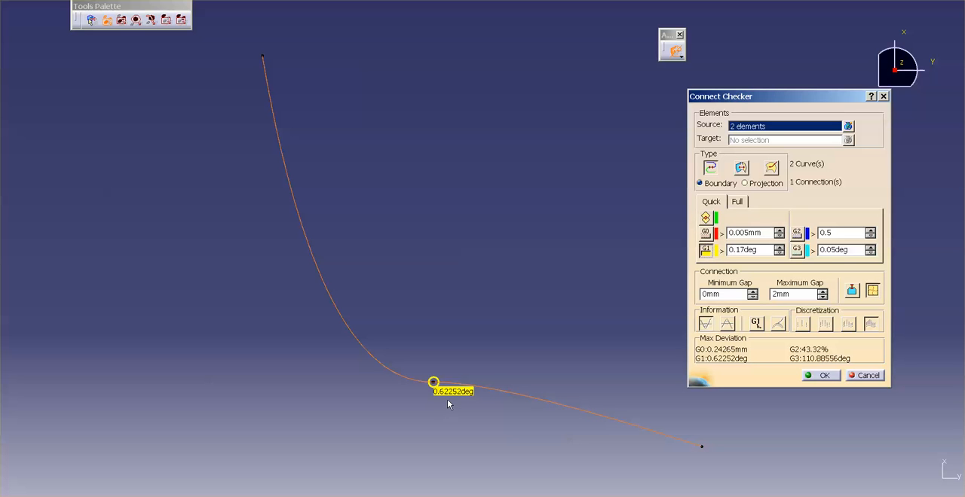
pyautogui.moveTo(529, 418)
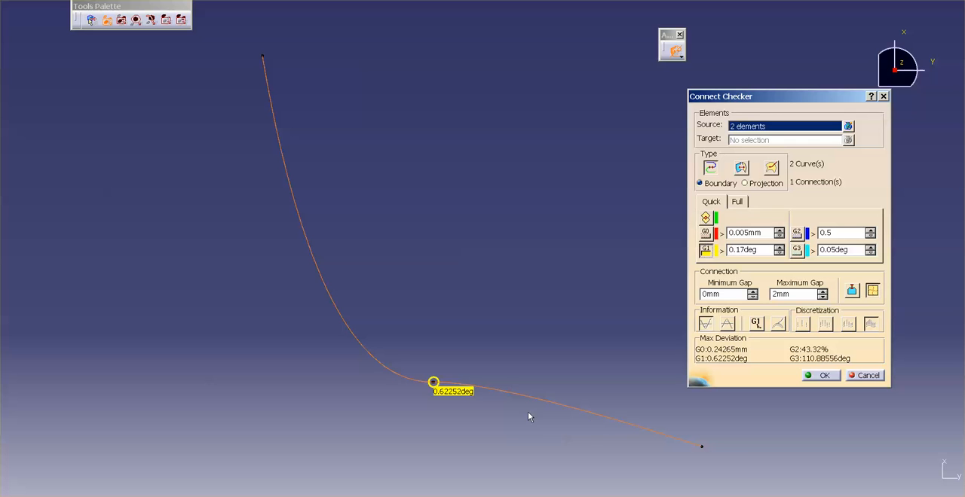
pyautogui.click(705, 233)
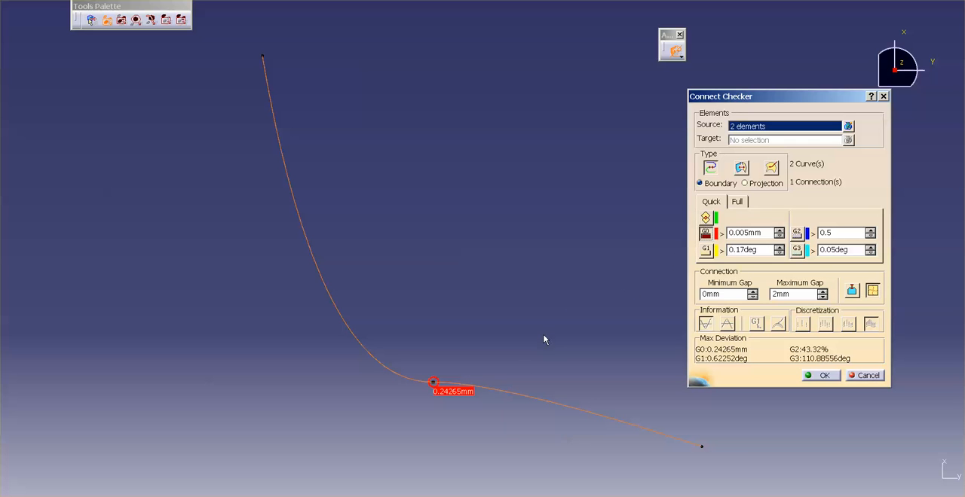
pyautogui.moveTo(440, 401)
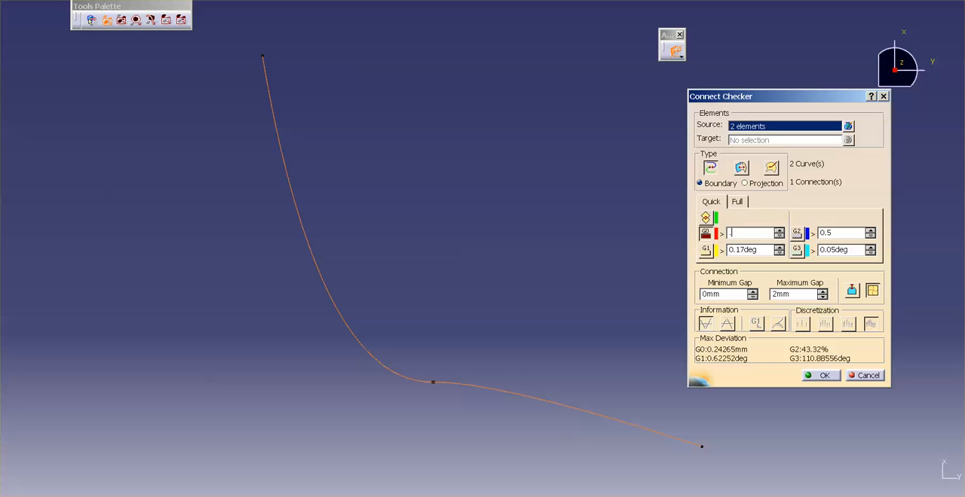
pyautogui.write('.00')
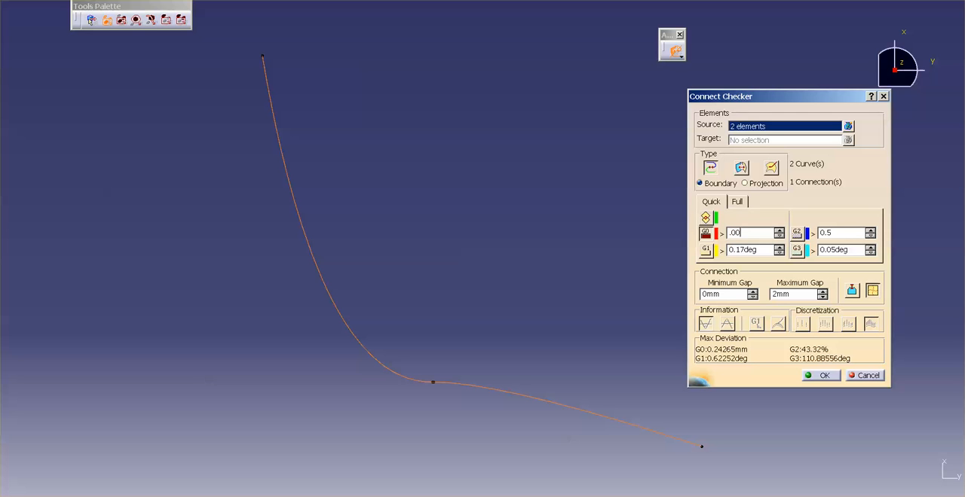
pyautogui.write('0.005mm')
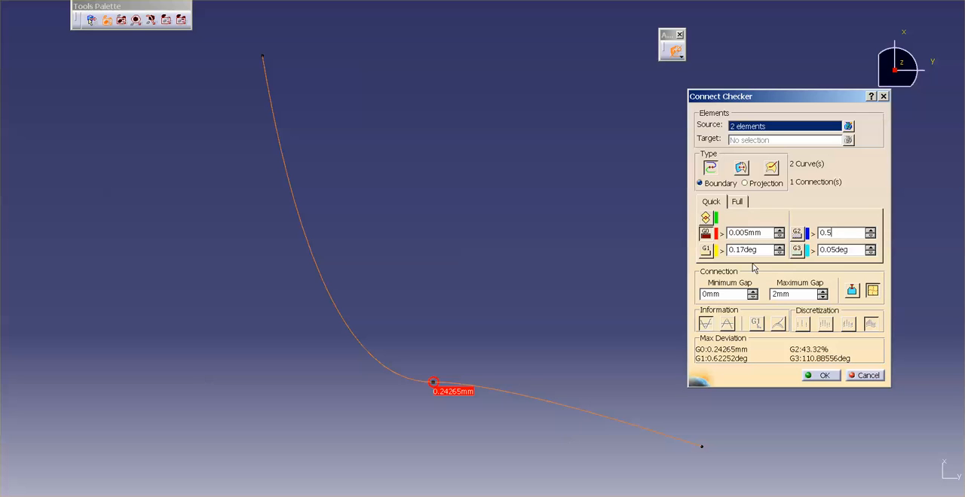
pyautogui.moveTo(537, 372)
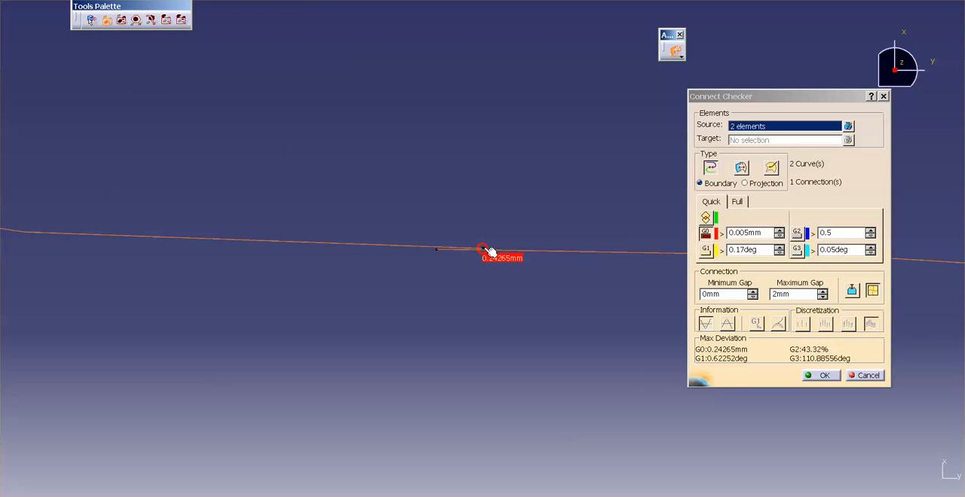
pyautogui.moveTo(500, 293)
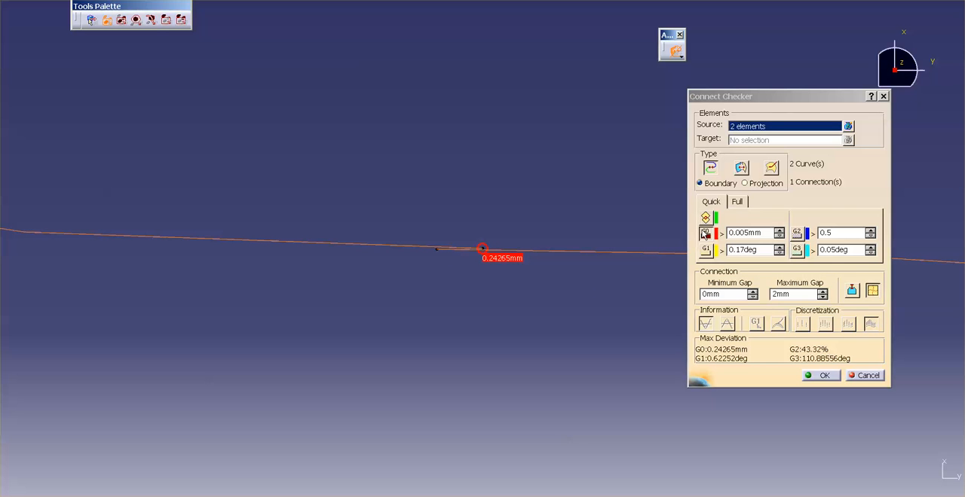
pyautogui.moveTo(704, 216)
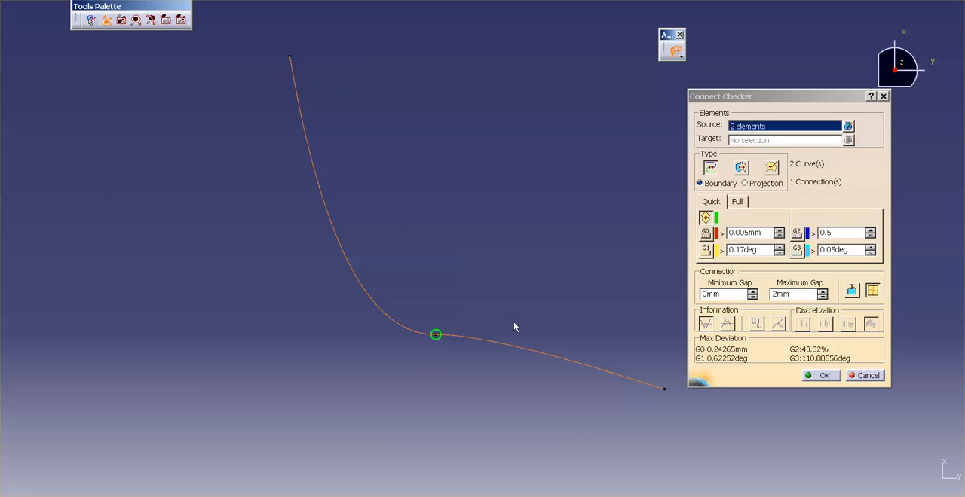
pyautogui.moveTo(594, 280)
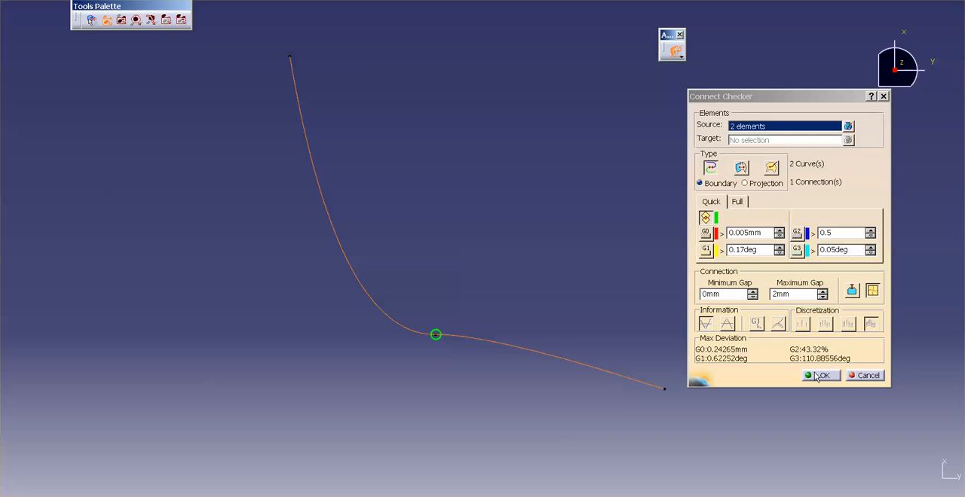
# Confirm the Connect Checker analysis with OK to keep it in the part.
pyautogui.click(820, 376)
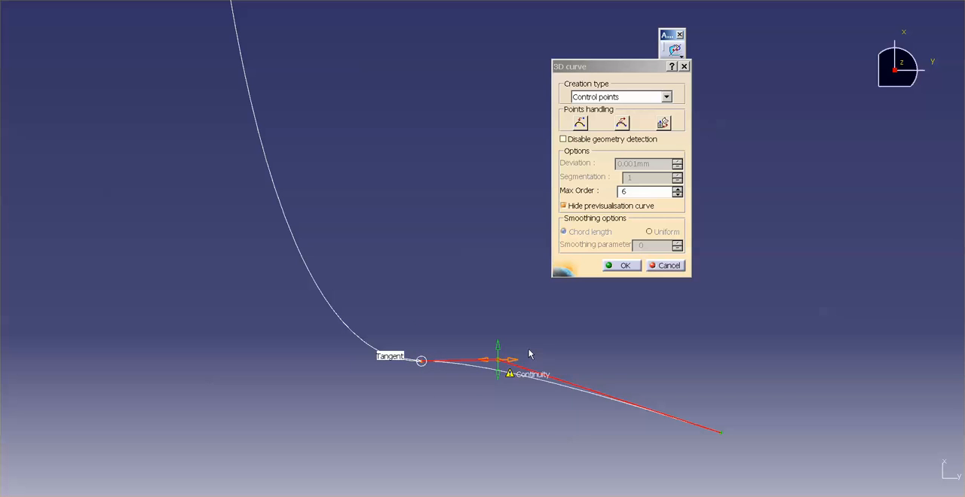
# Confirm 3D Curve.2 starting at the first curve's end with Tangent continuity.
pyautogui.click(625, 265)
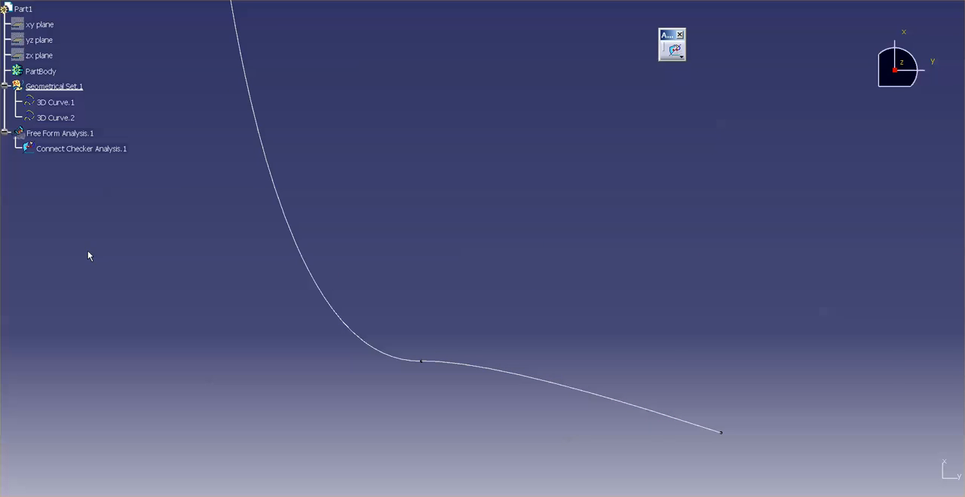
# Reopen Connect Checker Analysis.1 from the specification tree.
pyautogui.doubleClick(81, 148)
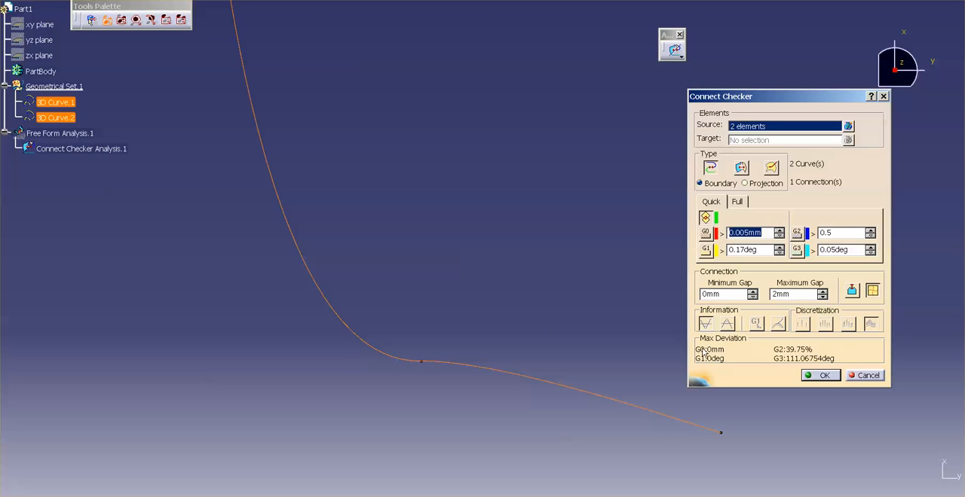
pyautogui.moveTo(709, 369)
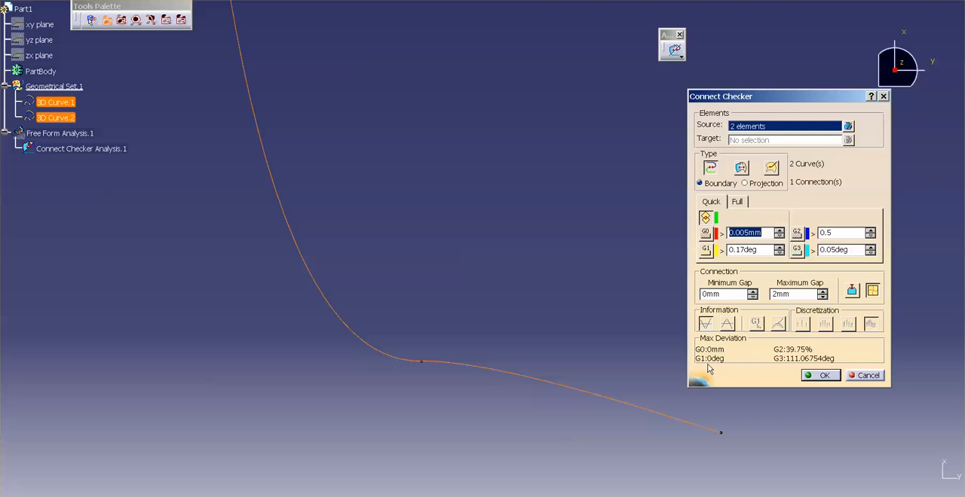
pyautogui.moveTo(788, 356)
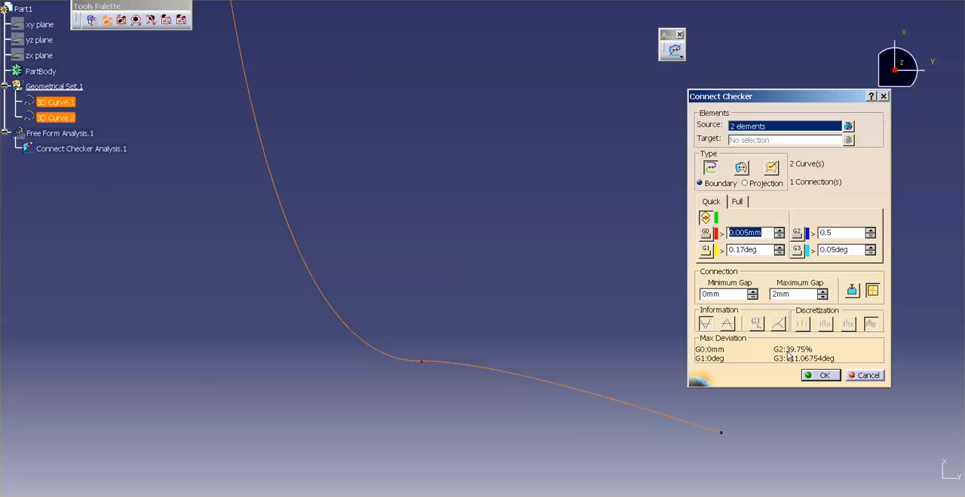
pyautogui.moveTo(791, 358)
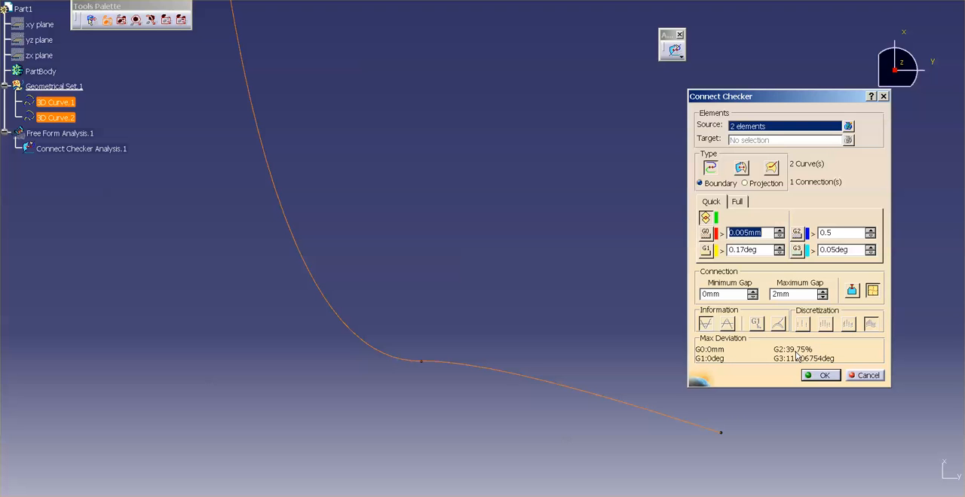
pyautogui.moveTo(453, 381)
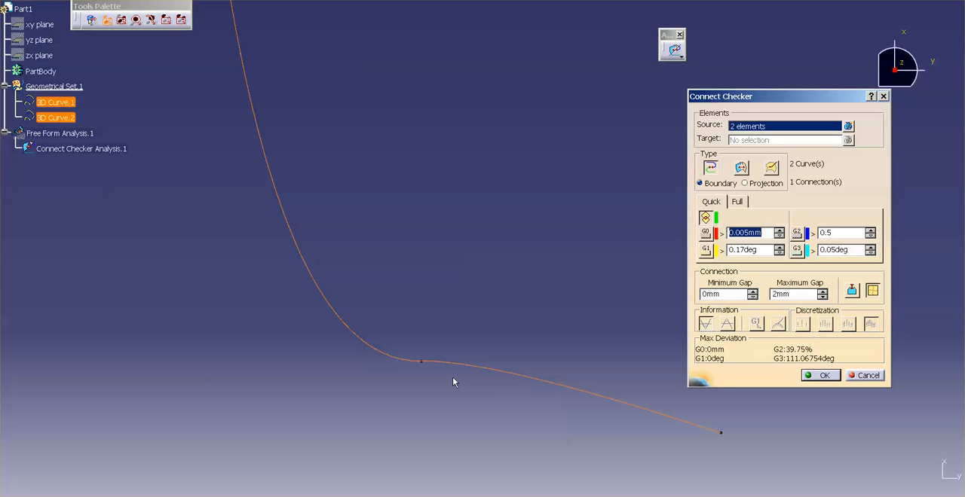
pyautogui.moveTo(421, 370)
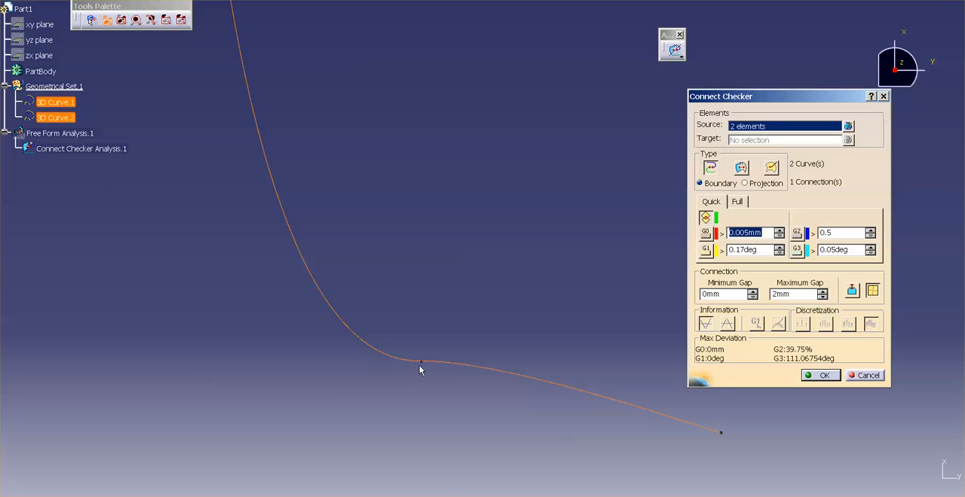
pyautogui.moveTo(528, 344)
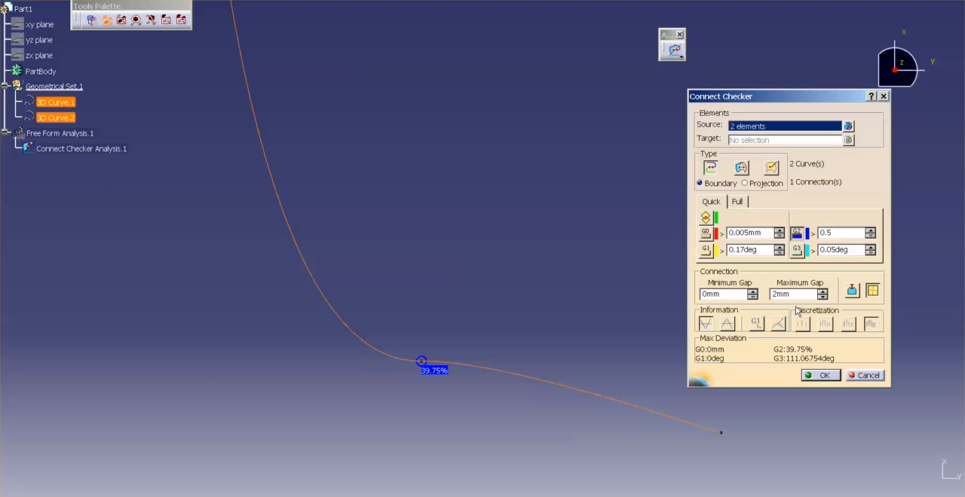
pyautogui.moveTo(764, 367)
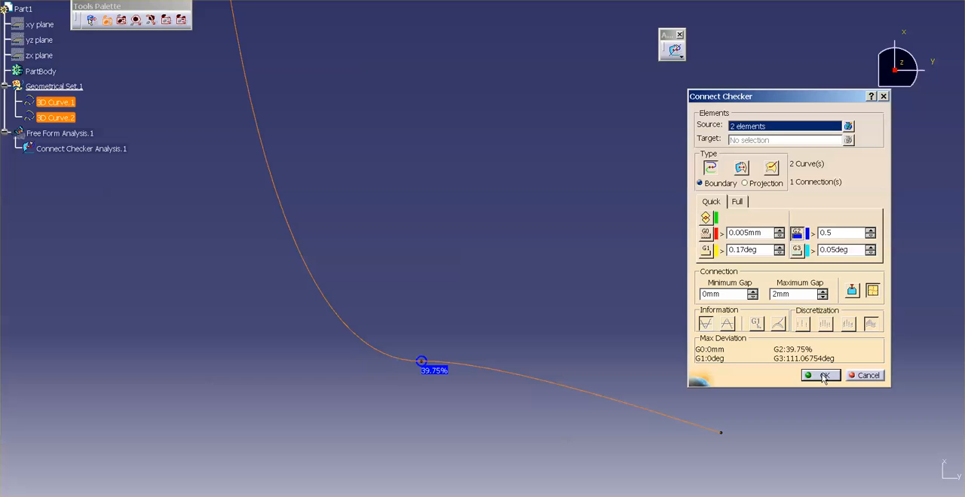
pyautogui.moveTo(821, 379)
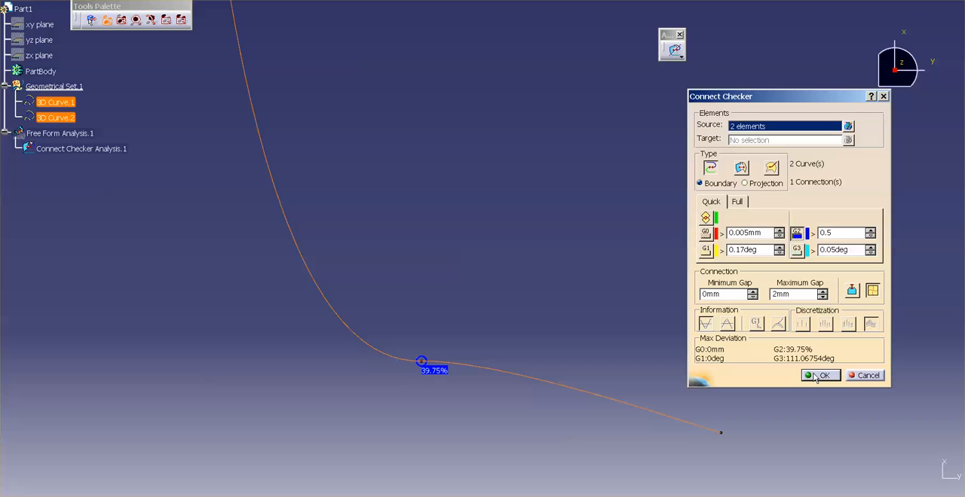